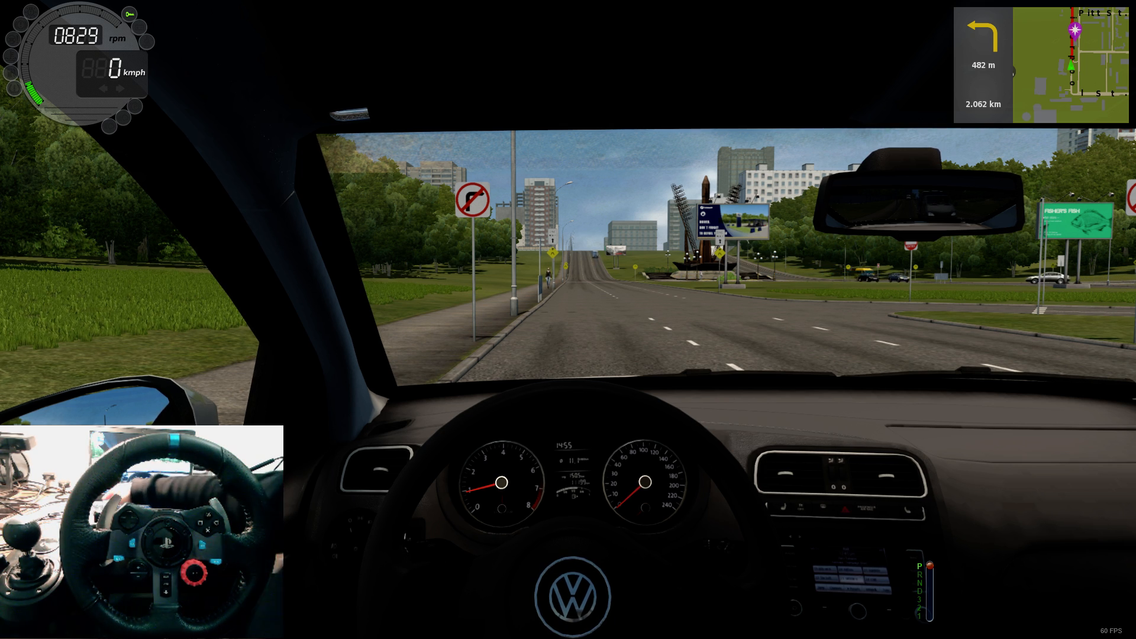
Pause the drive with Esc to bring up the in-game menu
{"action": "key", "text": "Escape"}
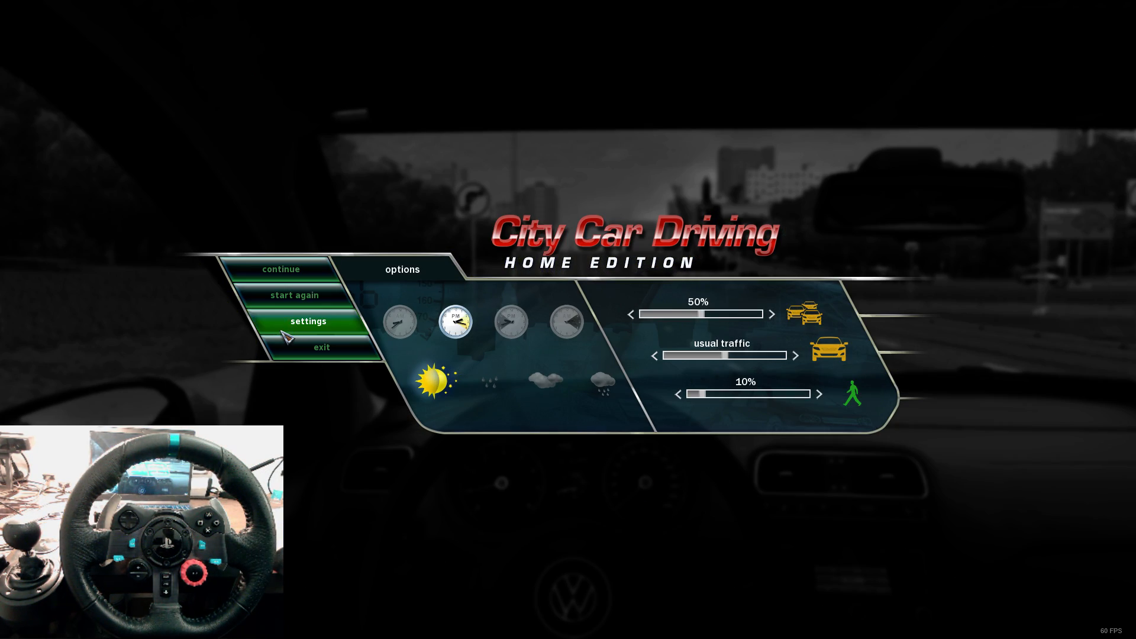
In Settings' Controls, make the steering wheel the control unit using the Logitech G29 set
{"action": "left_click", "coordinate": [308, 321]}
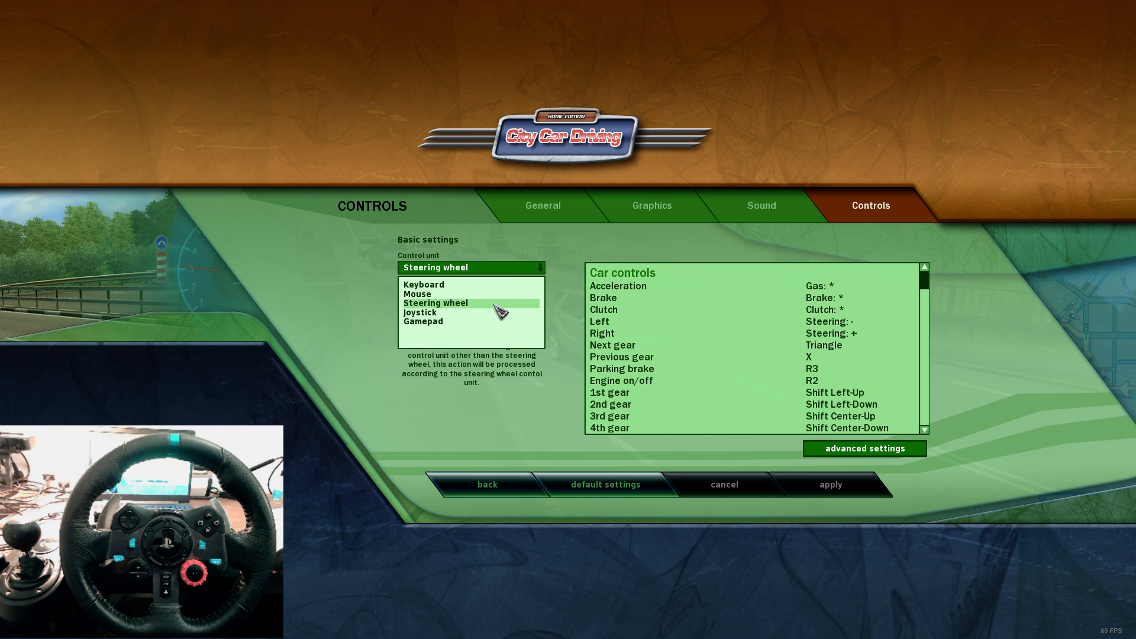
{"action": "left_click", "coordinate": [434, 303]}
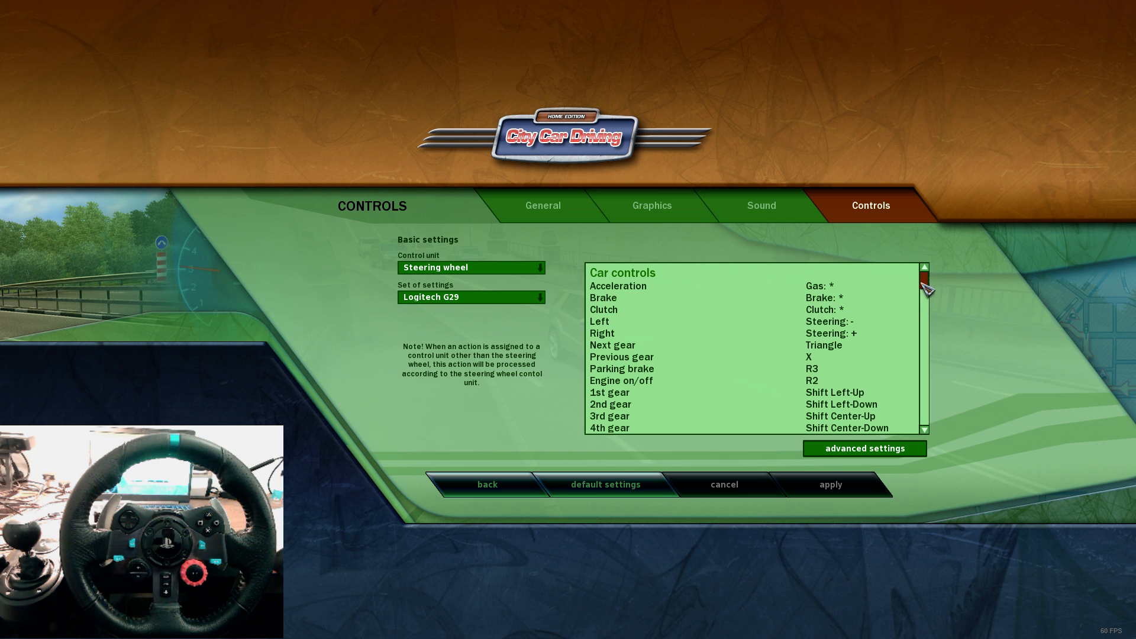
Bind 1st, 2nd and reverse gear to the G29 shifter positions in the Car controls list
{"action": "scroll", "scroll_direction": "down", "scroll_amount": 3}
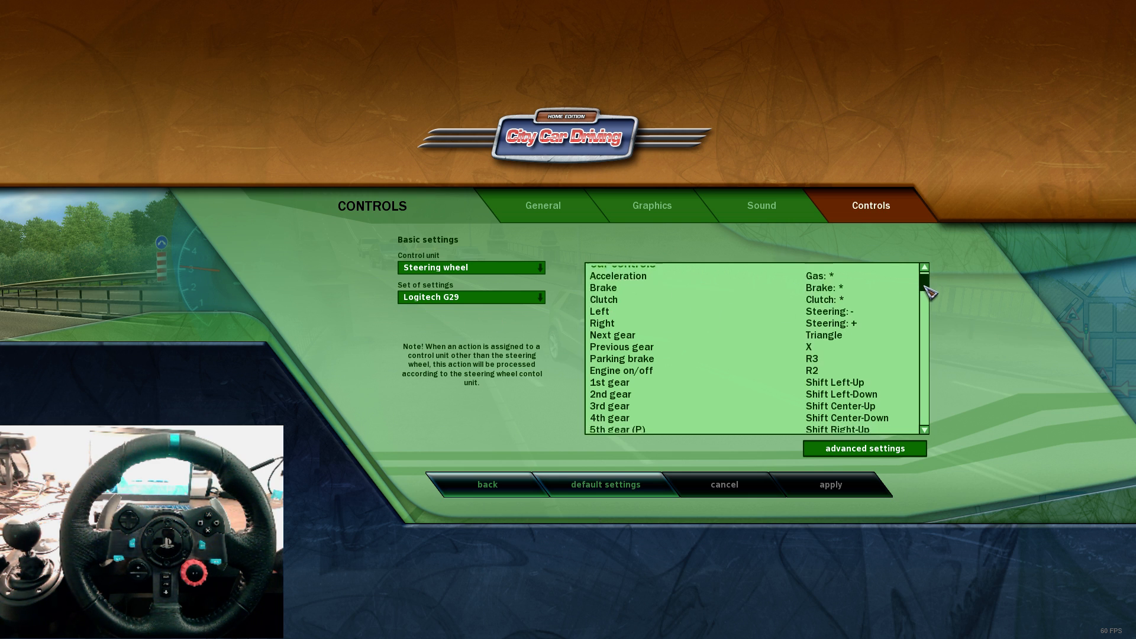
{"action": "scroll", "scroll_direction": "down", "scroll_amount": 3}
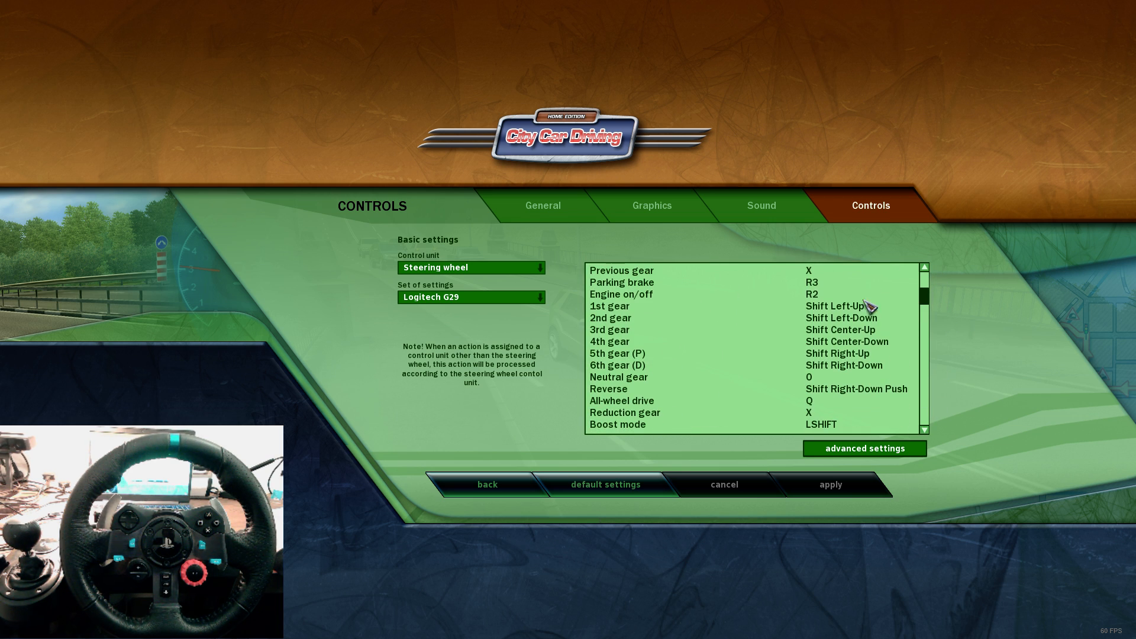
{"action": "left_click", "coordinate": [855, 306]}
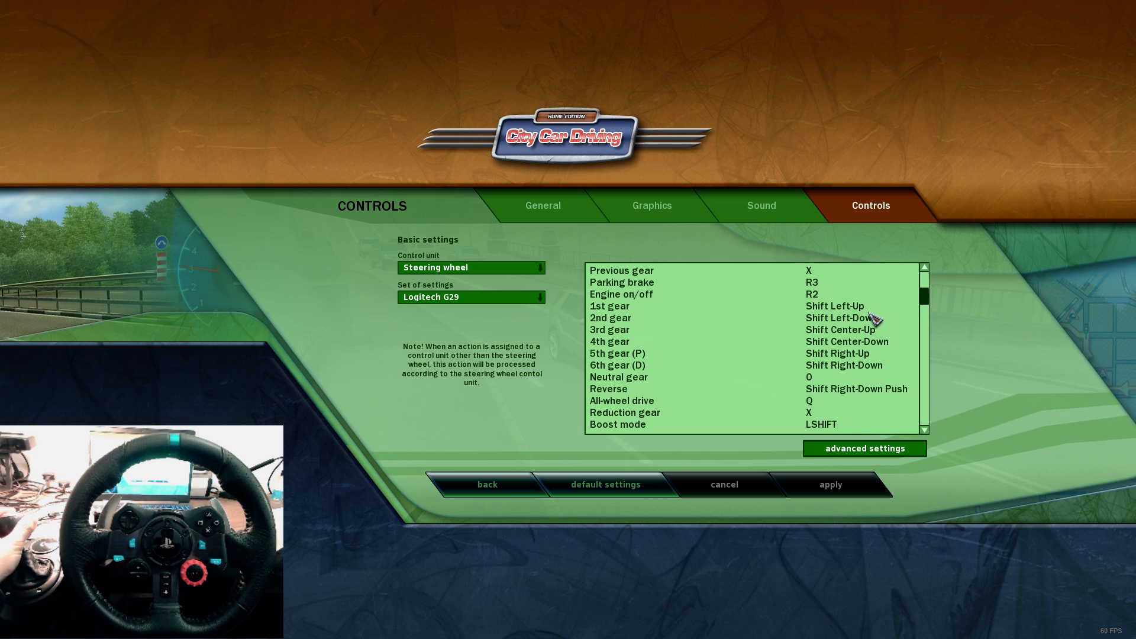
{"action": "left_click", "coordinate": [844, 319]}
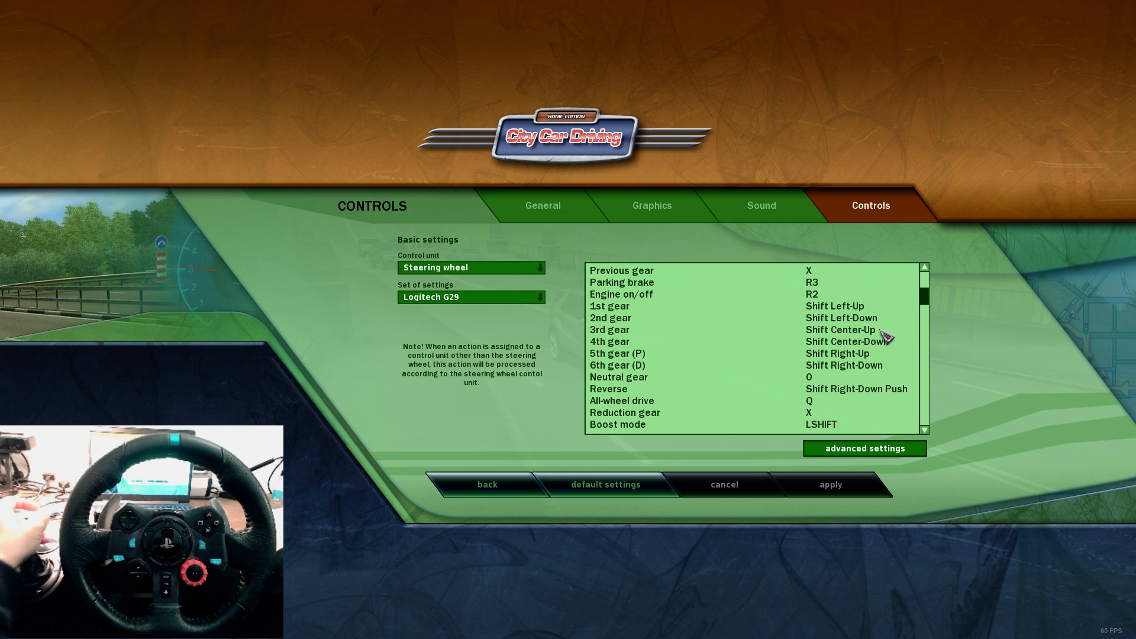
{"action": "mouse_move", "coordinate": [884, 369]}
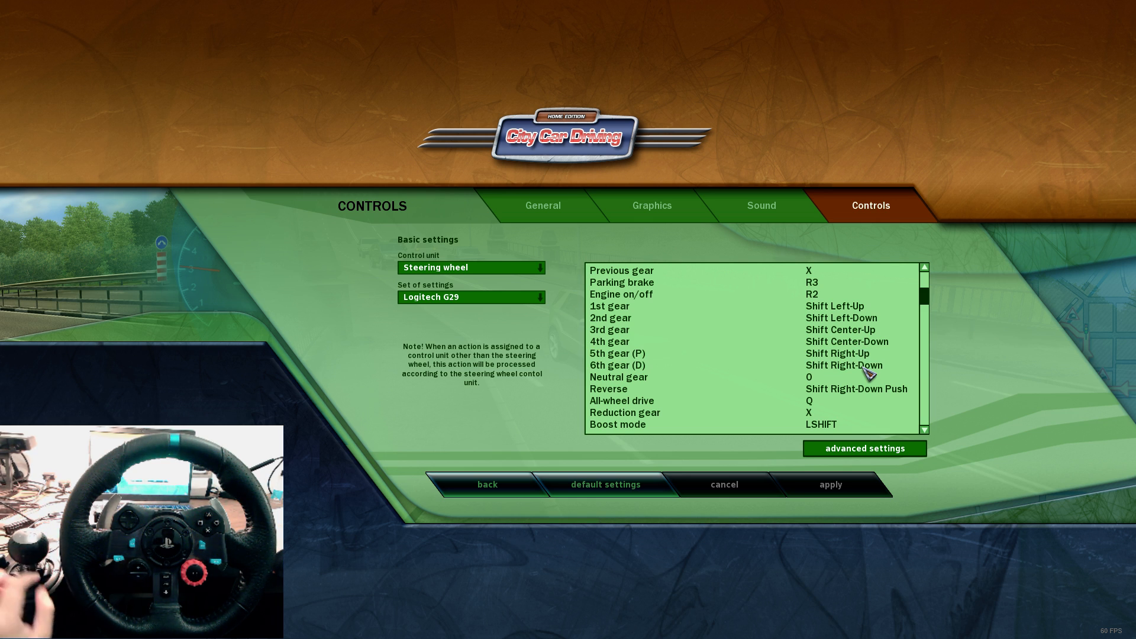
{"action": "mouse_move", "coordinate": [704, 396]}
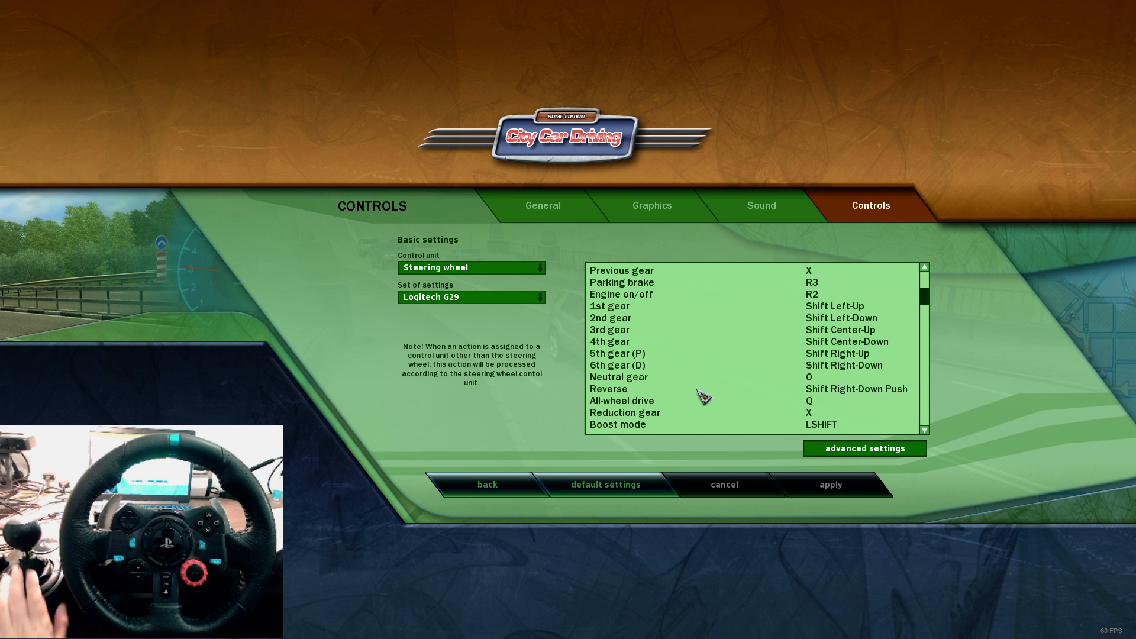
{"action": "mouse_move", "coordinate": [841, 401]}
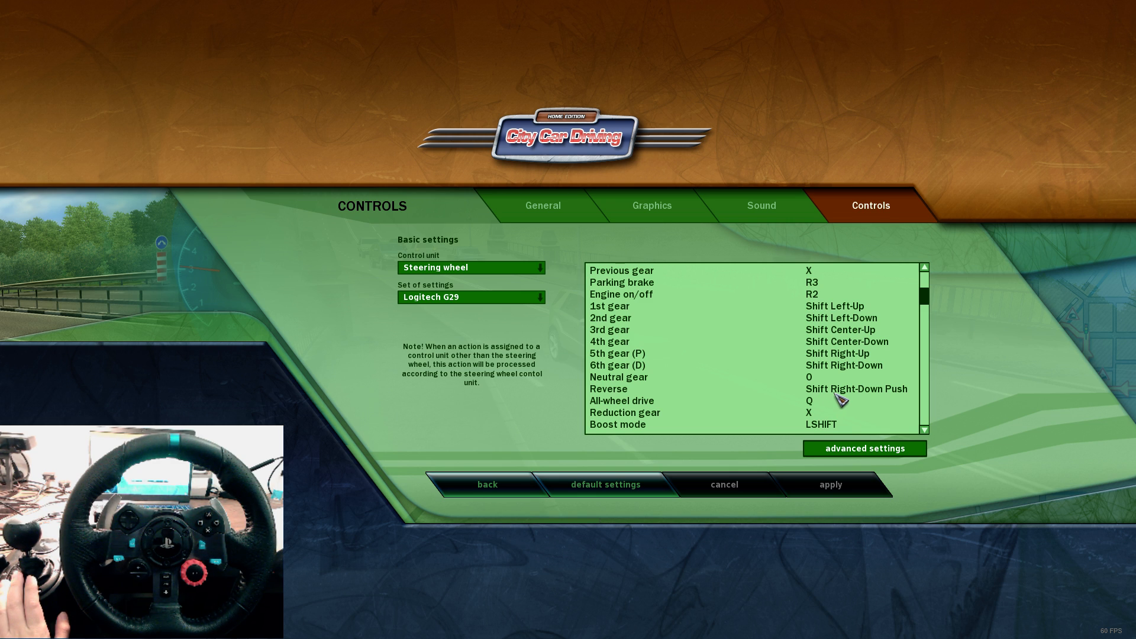
{"action": "left_click", "coordinate": [854, 390]}
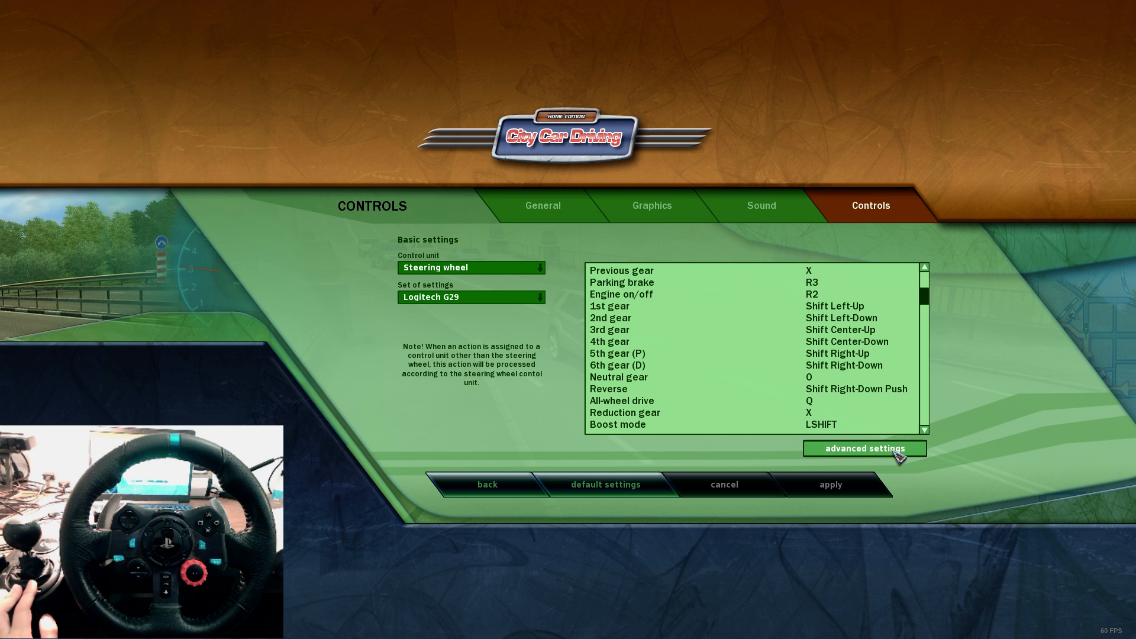
Adjust steering sensitivity, dead zone and linearity under Vehicle control in Advanced settings
{"action": "left_click", "coordinate": [864, 448]}
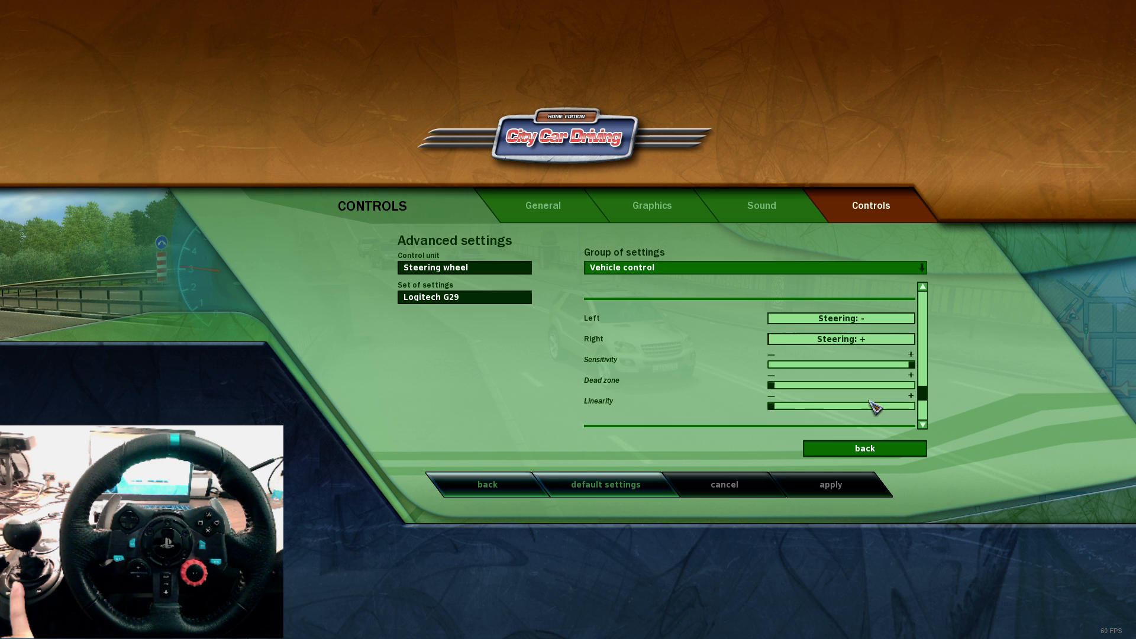
{"action": "left_click", "coordinate": [864, 447]}
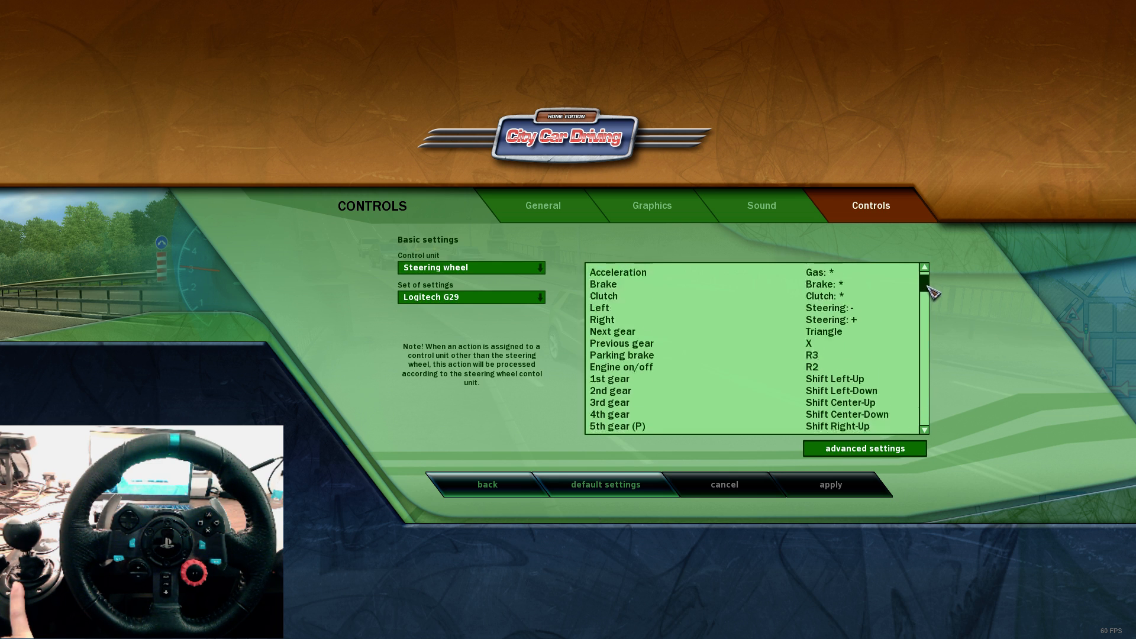
Check the remaining bindings and leave settings for the pause menu
{"action": "scroll", "scroll_direction": "down", "scroll_amount": 3}
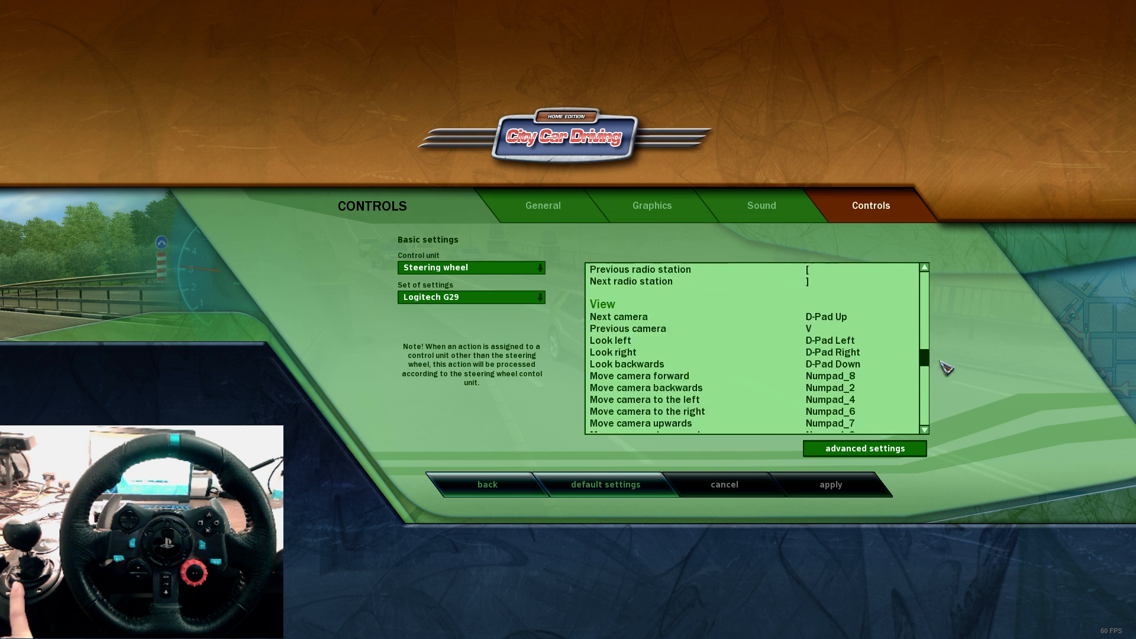
{"action": "left_click", "coordinate": [487, 484]}
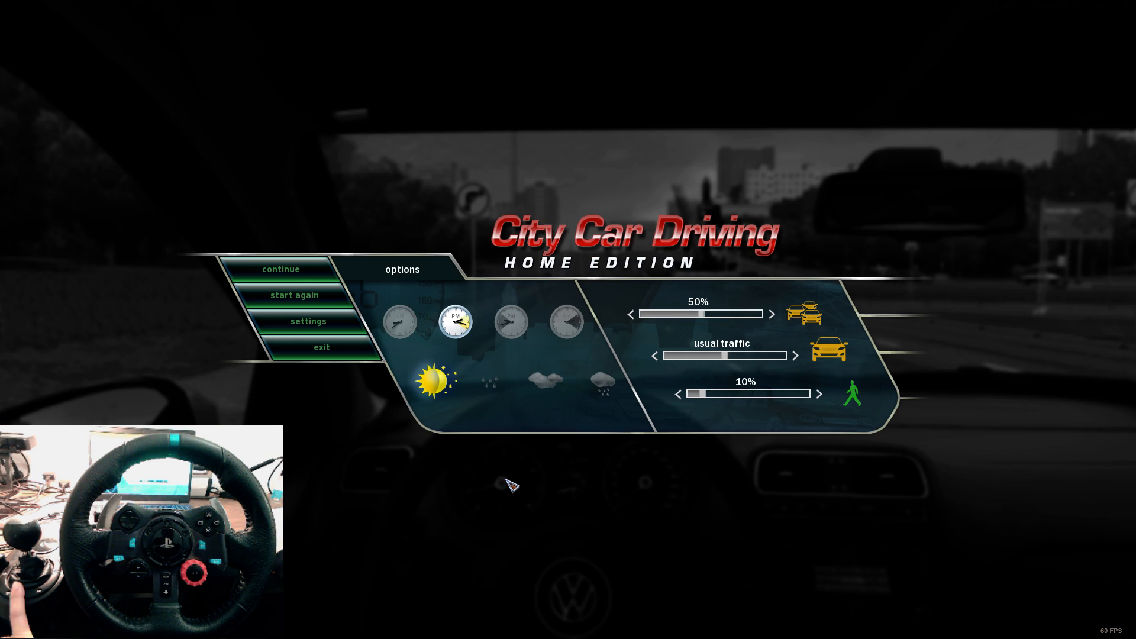
Continue the drive and switch to the chase camera behind the car with V
{"action": "left_click", "coordinate": [281, 269]}
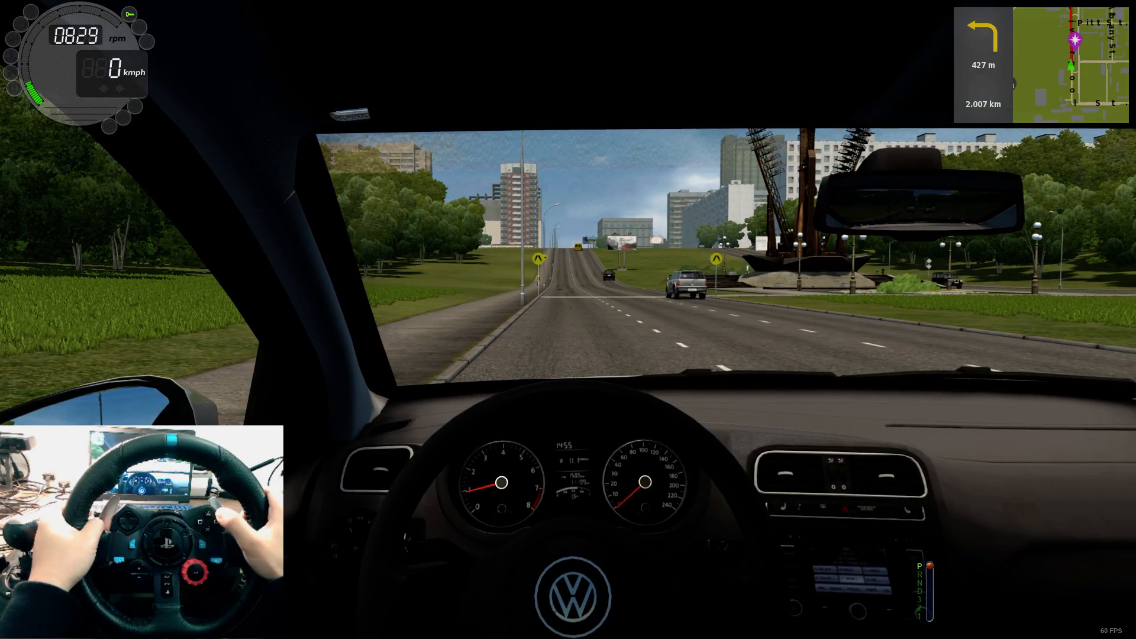
{"action": "key", "text": "v"}
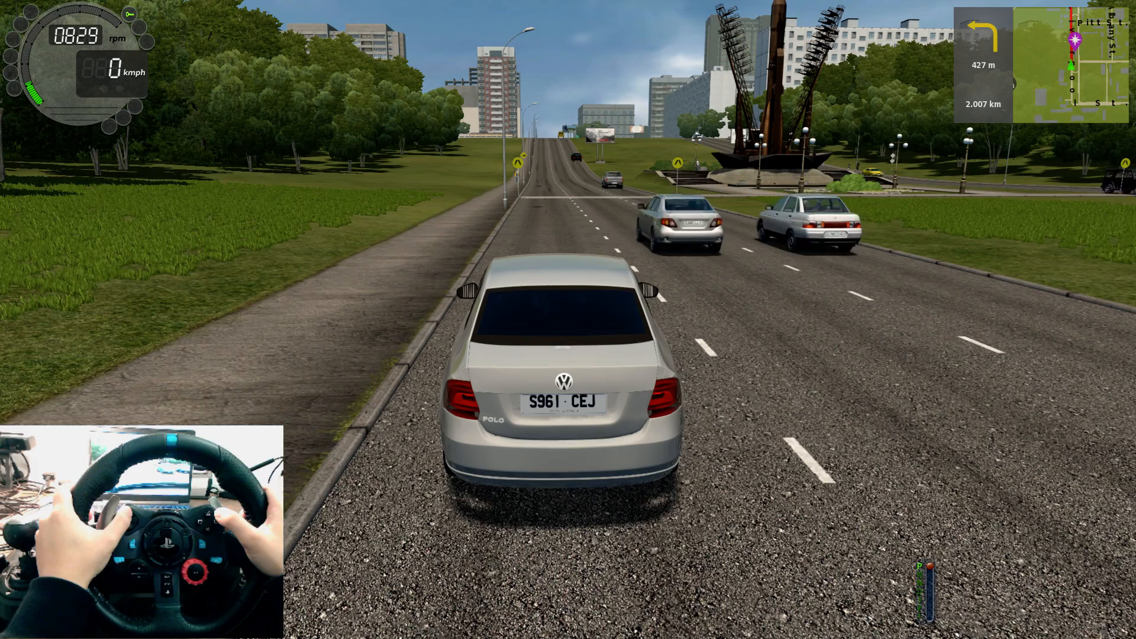